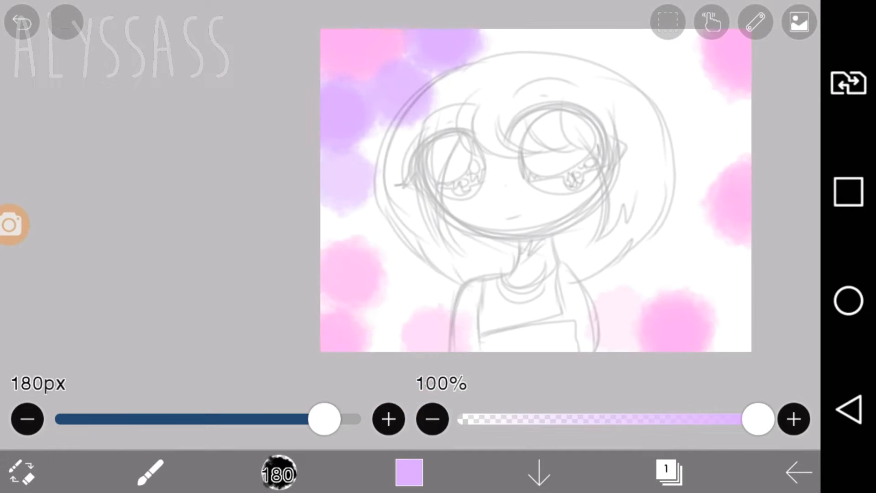
Bring up the colour wheel picker from the bottom toolbar swatch
click(409, 472)
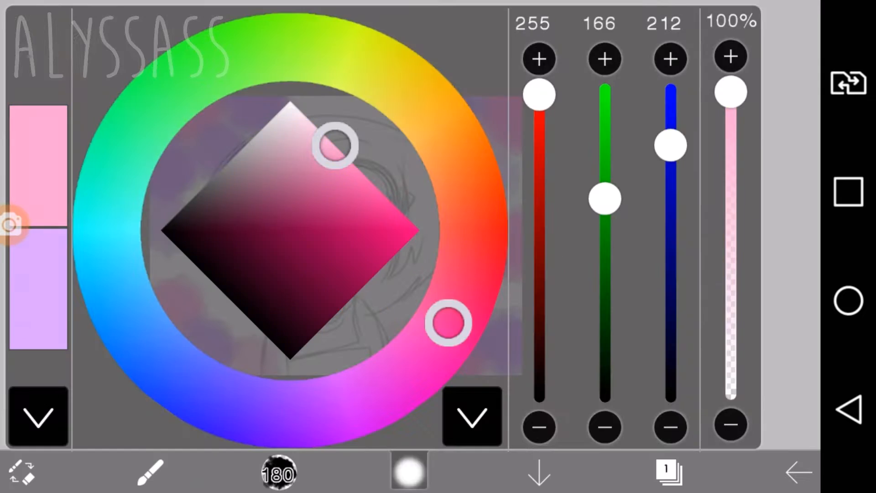
Paint the hair deep blue and fill the face, neck and arms peach
click(471, 418)
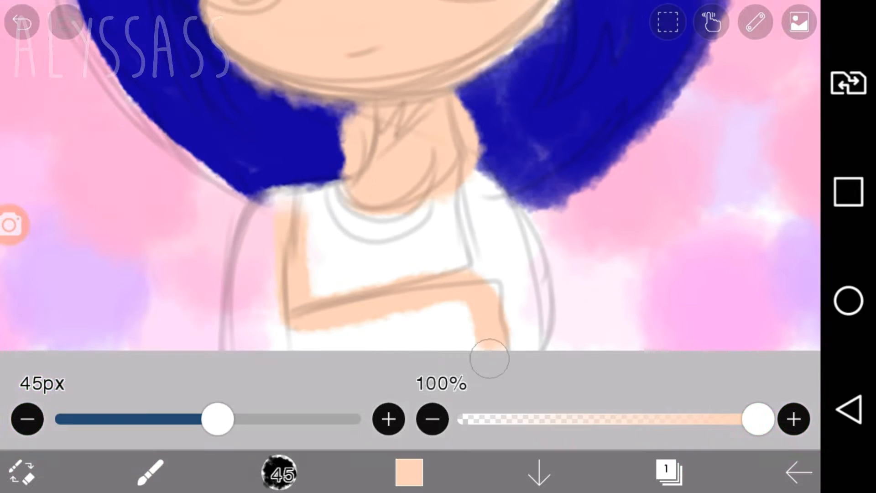
Paint purple black-rimmed sunglasses, a dark brown top with purple necklace, and teal background dabs
click(409, 472)
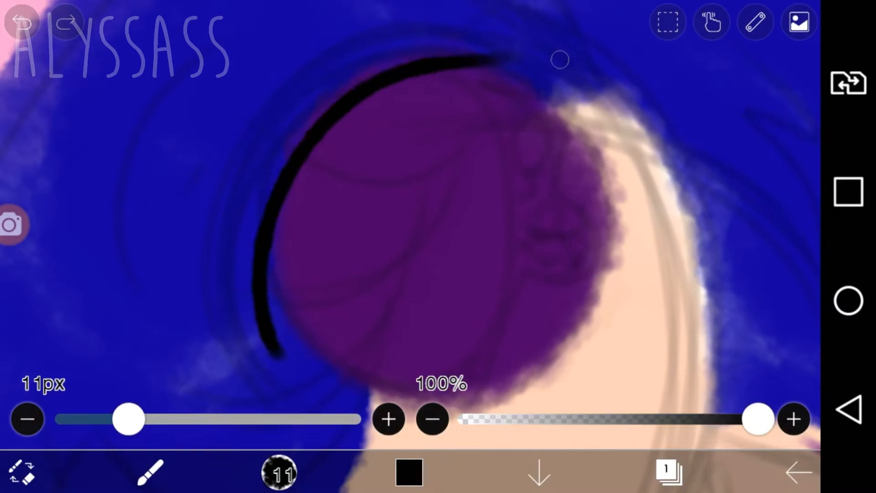
click(668, 472)
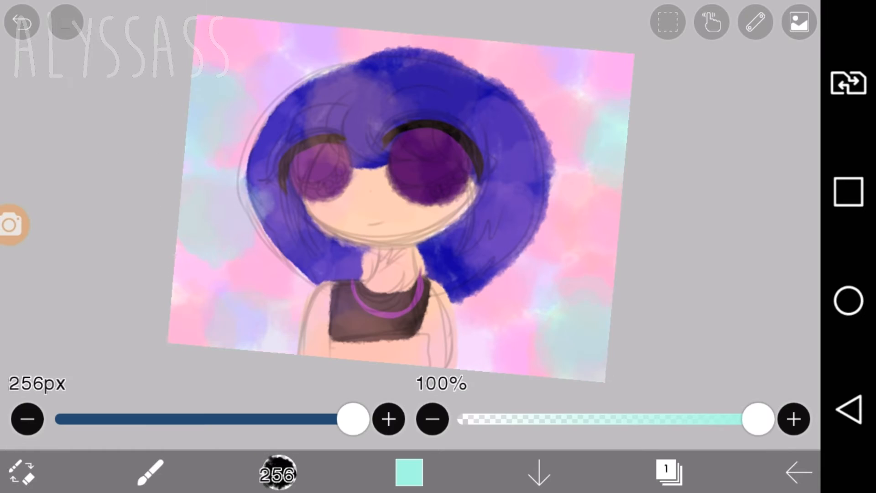
Add a black overlay layer, apply its brightness adjustment, and set opacity to 82%
click(667, 471)
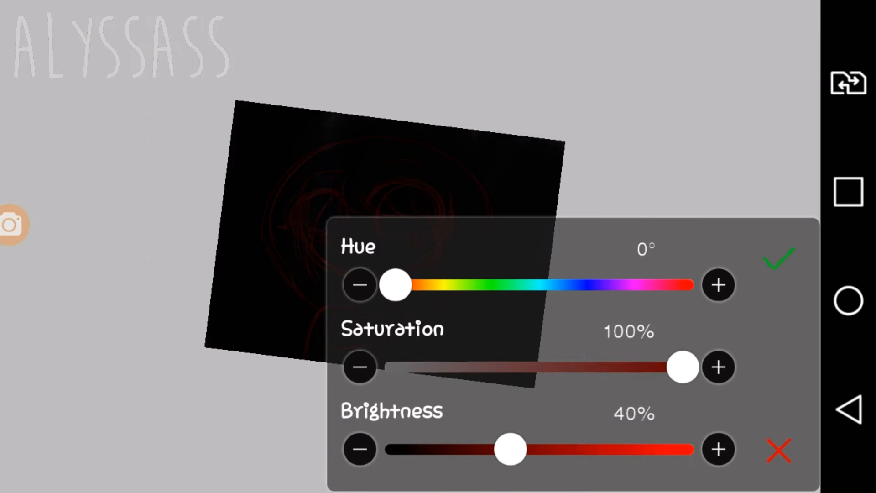
click(778, 257)
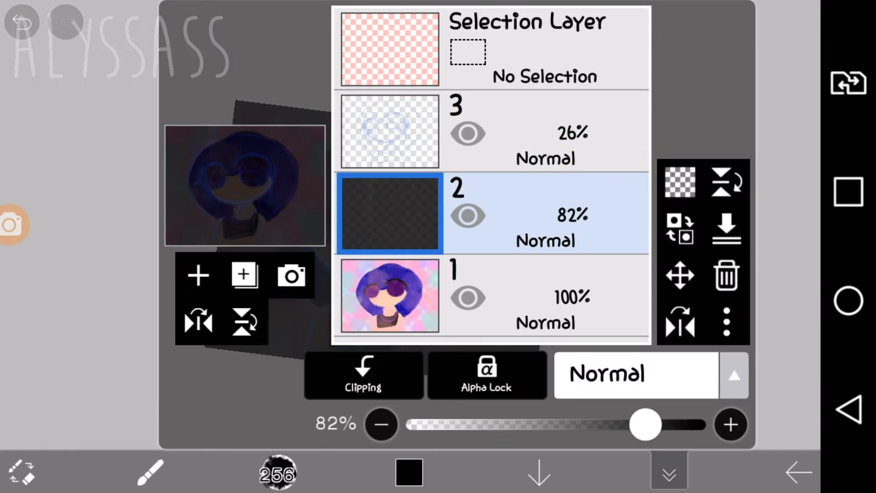